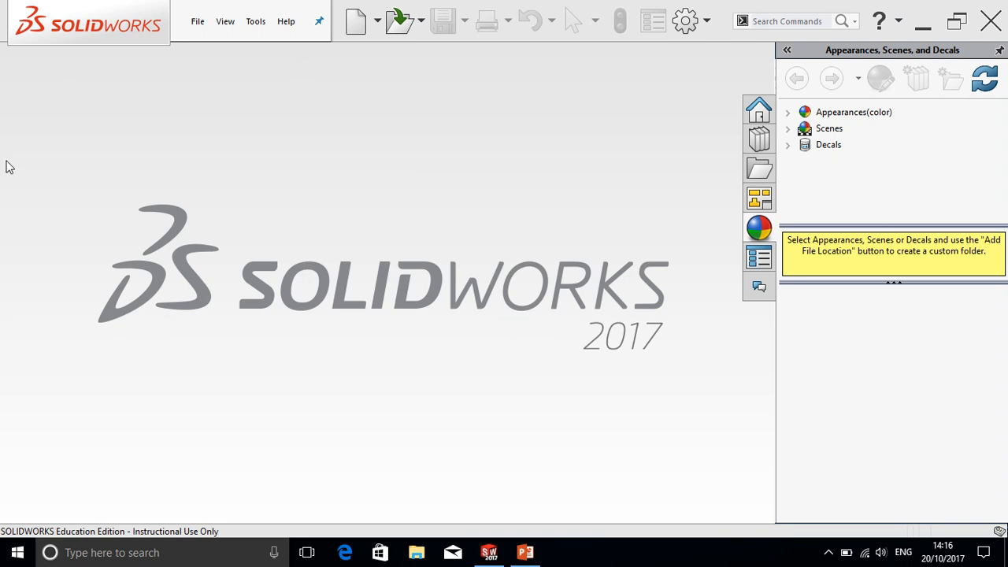
mouse_move(6, 220)
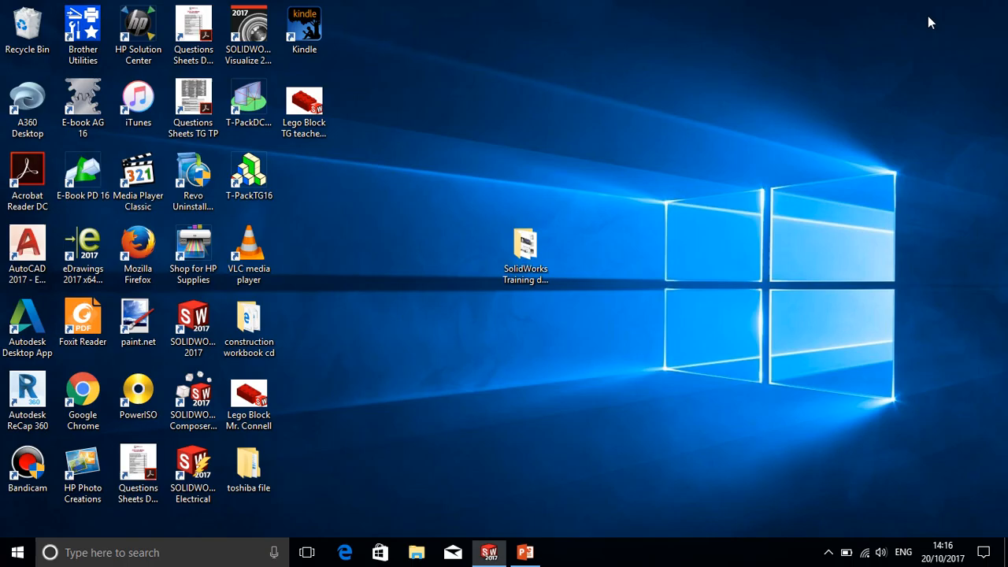
Step: Restore the SOLIDWORKS 2017 window from the Windows desktop via the taskbar
left_click(249, 323)
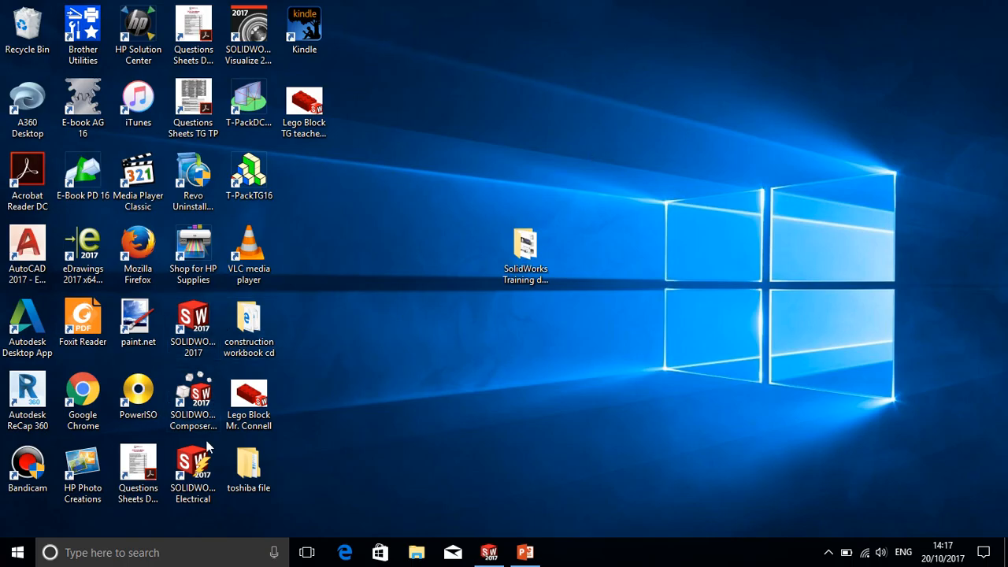
left_click(192, 326)
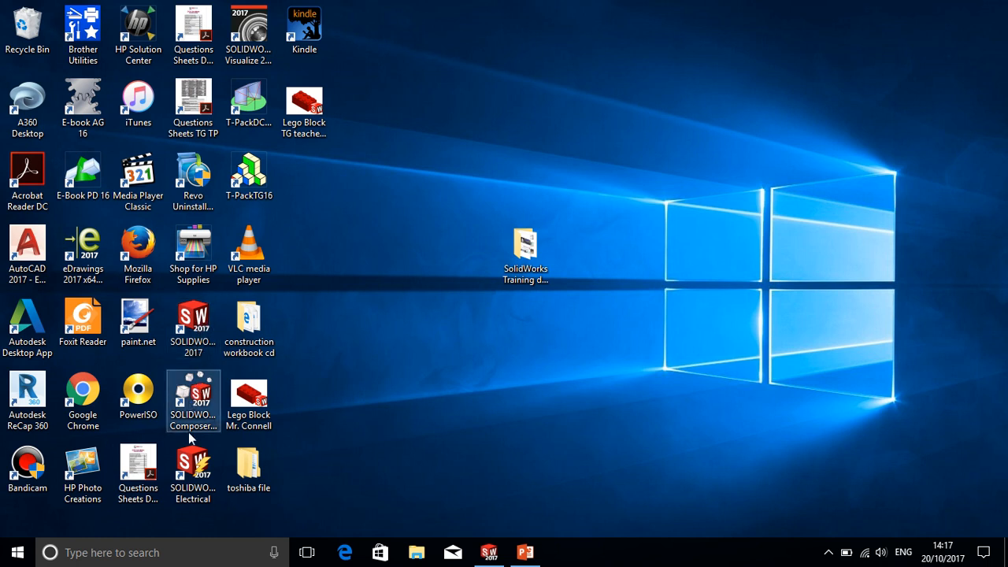
left_click(192, 464)
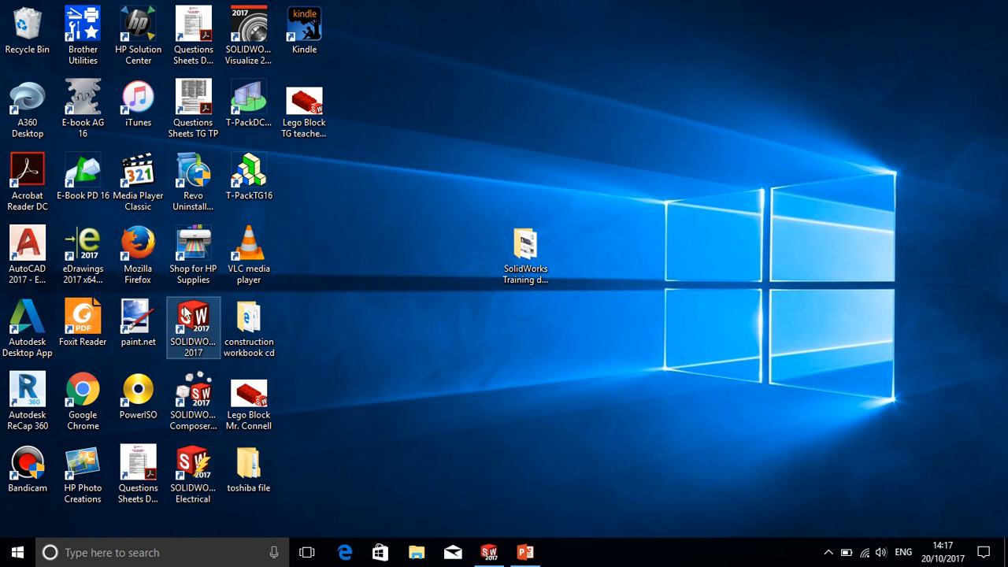
mouse_move(217, 320)
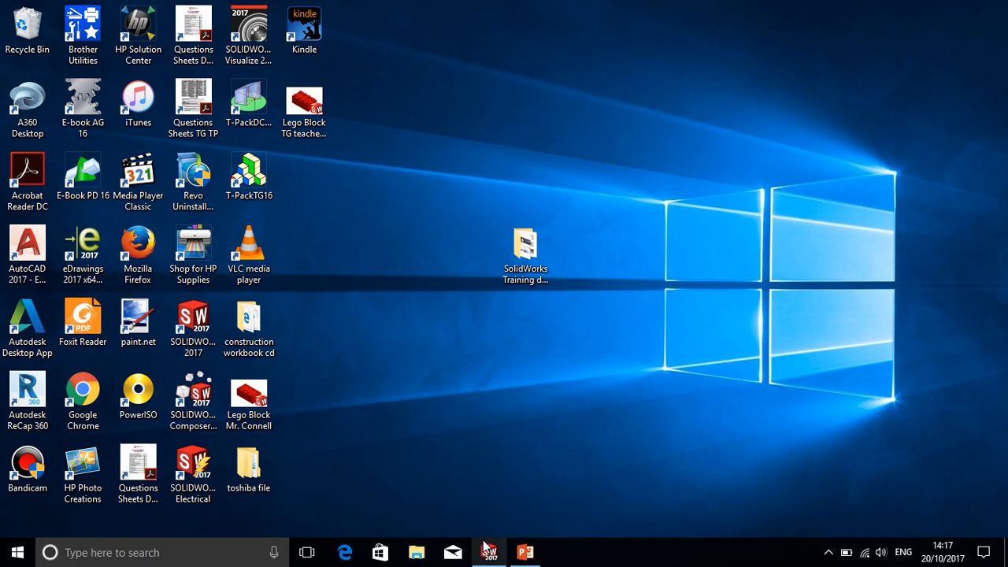
left_click(488, 552)
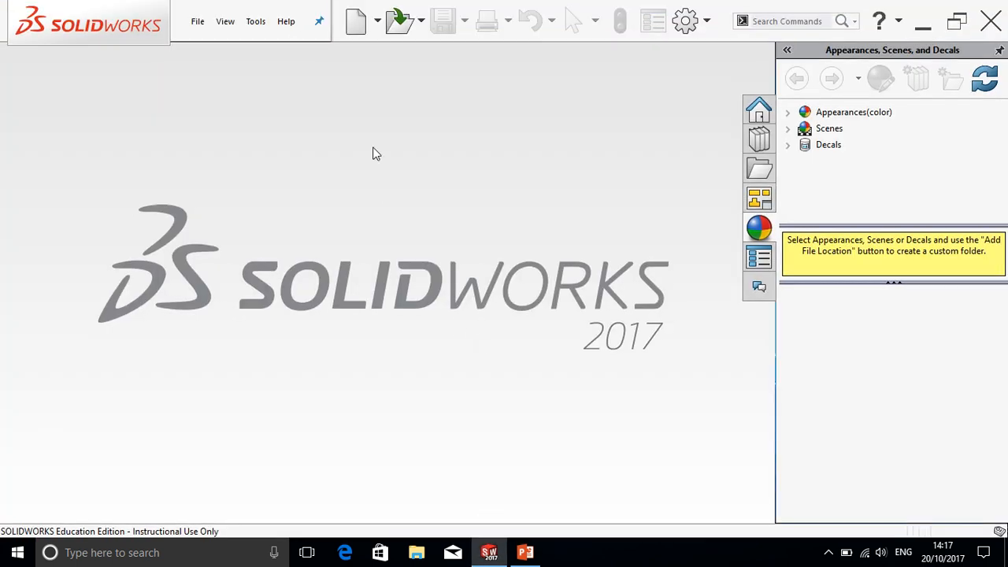
Step: Create a new blank Part document (Part1) from the New SOLIDWORKS Document dialog
left_click(356, 20)
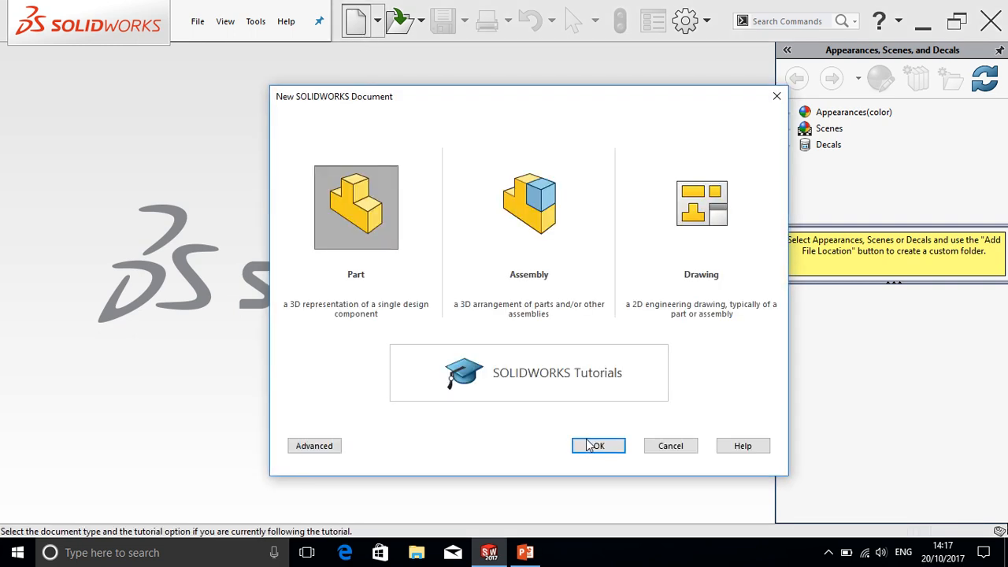
left_click(599, 446)
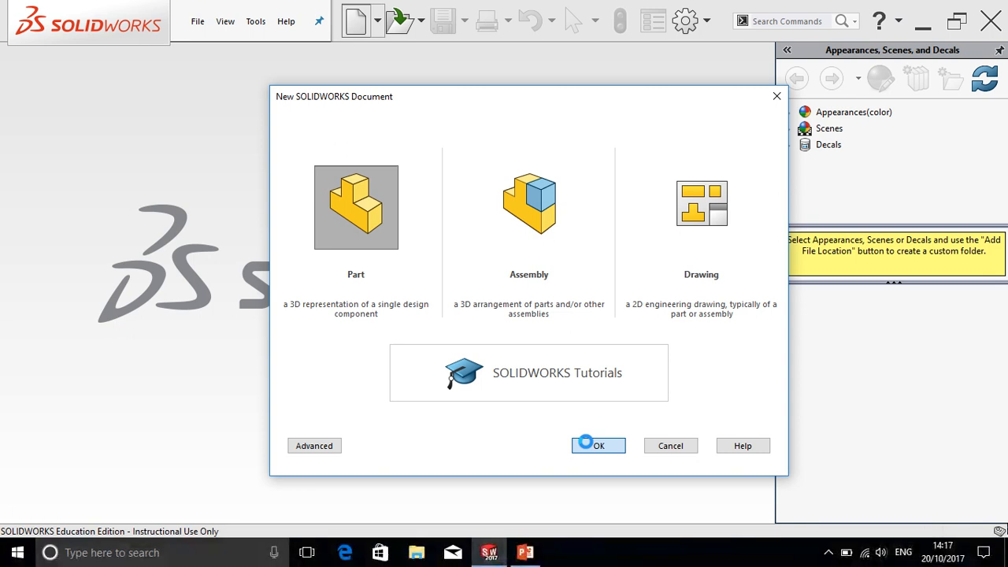
left_click(599, 445)
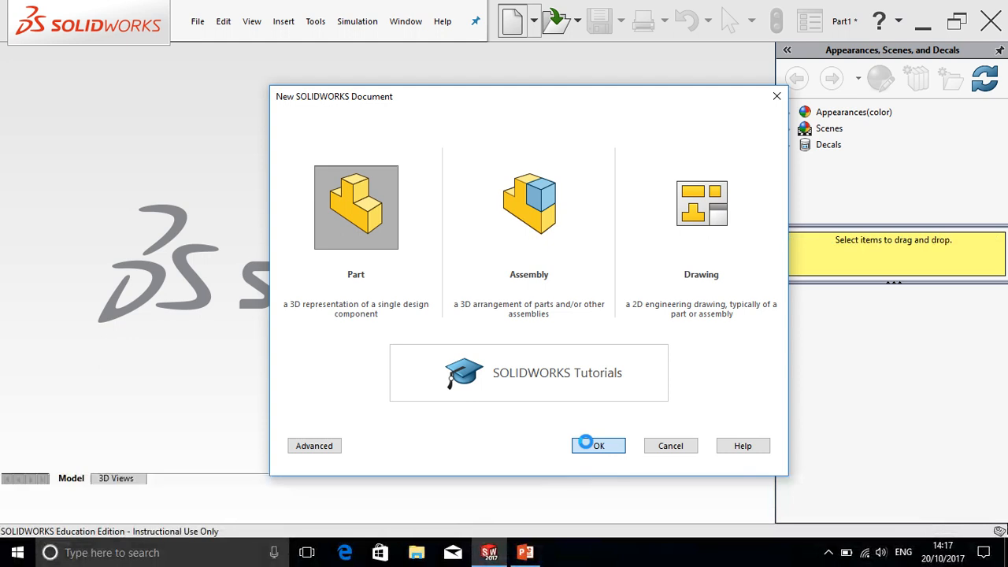
left_click(598, 445)
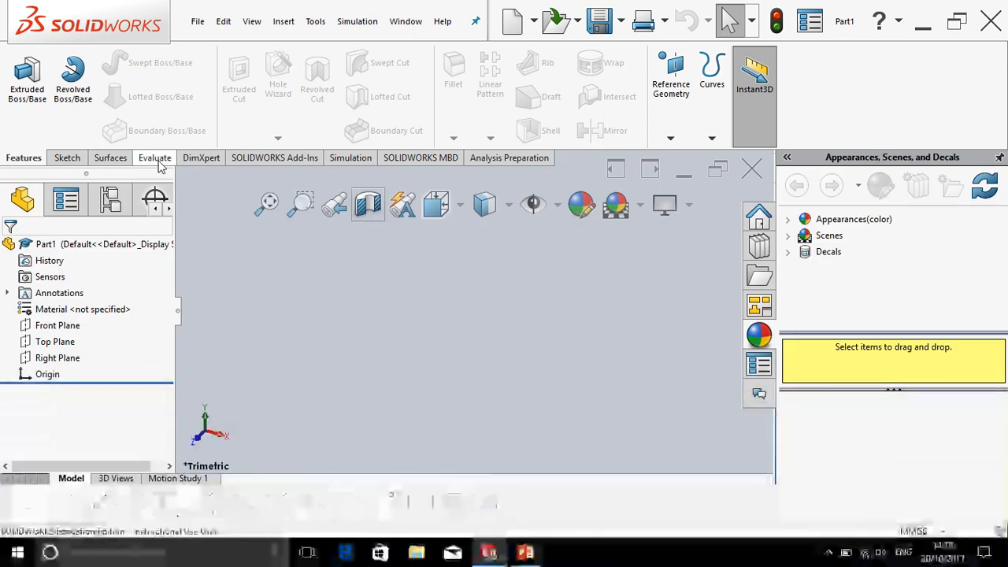
Step: Start a sketch on the Front Plane and begin the Sketch Text tool
left_click(66, 157)
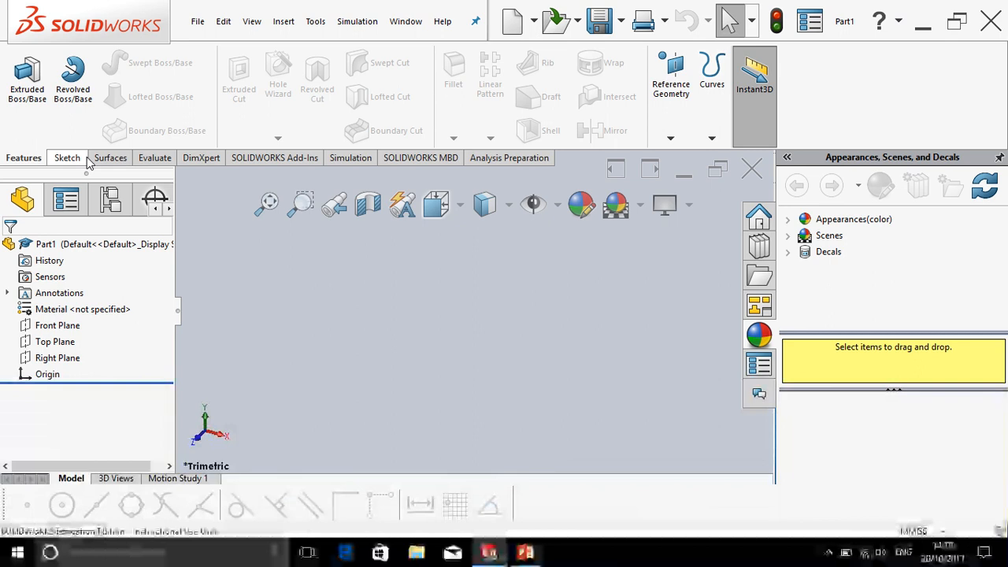
left_click(66, 158)
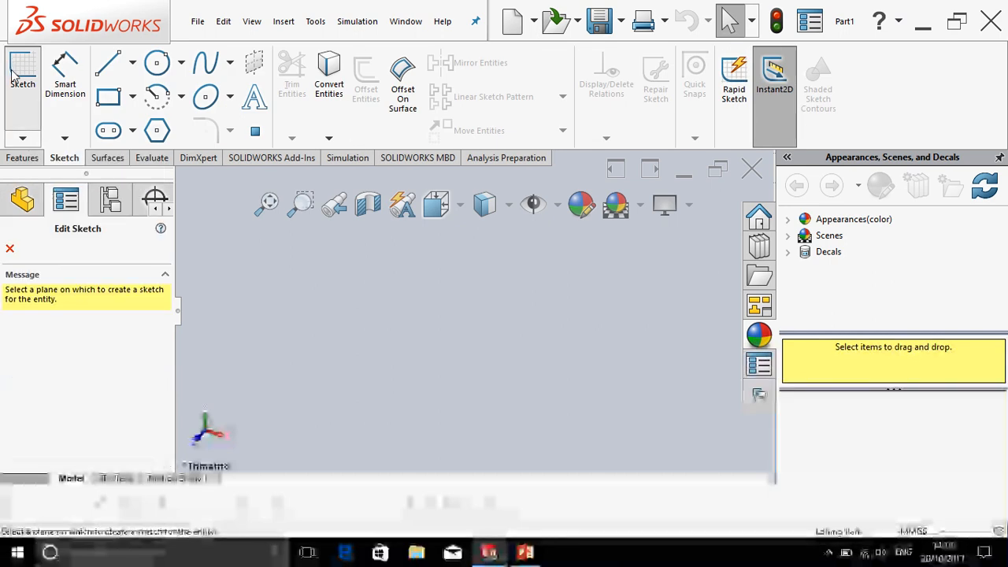
left_click(22, 71)
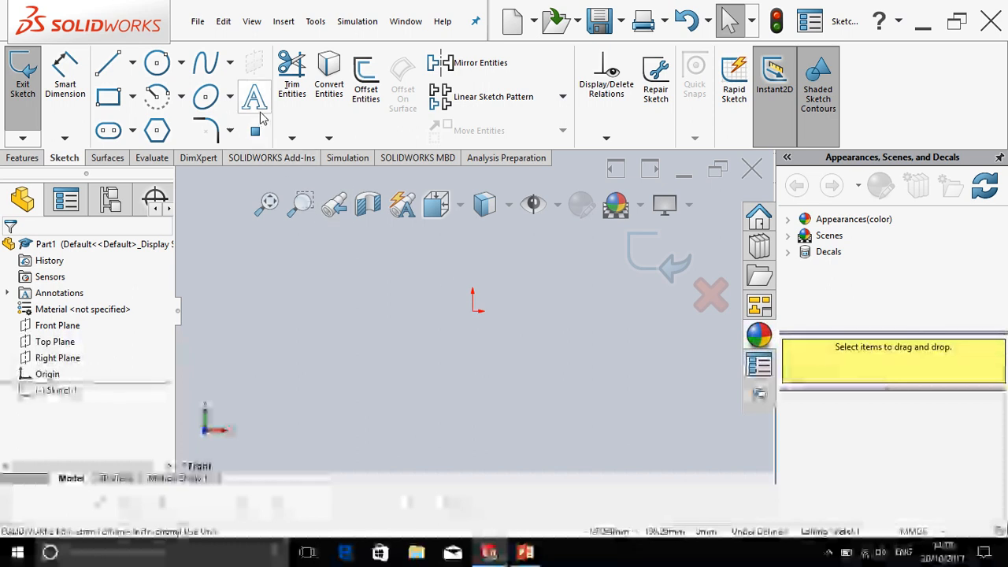
mouse_move(255, 96)
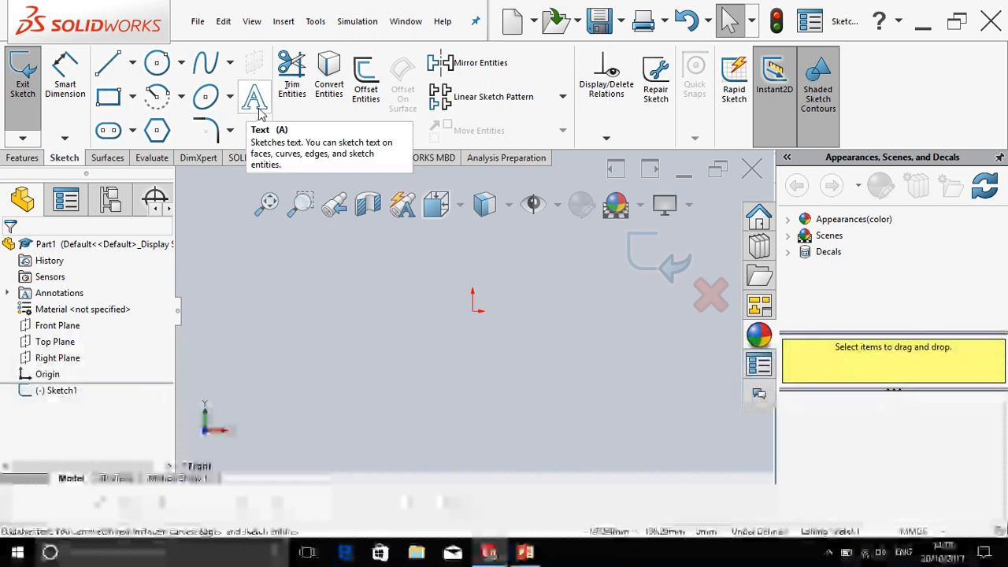
left_click(255, 96)
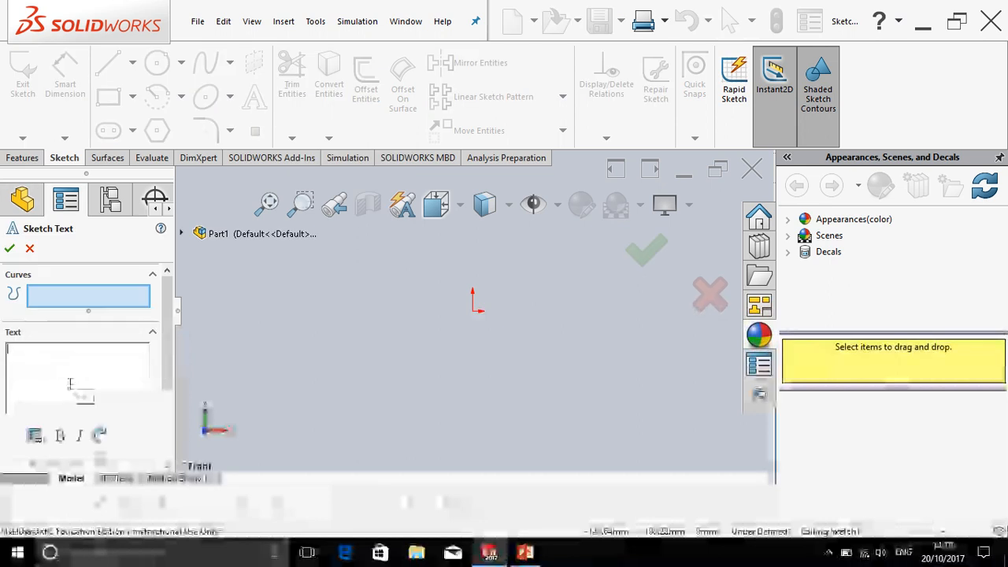
Step: Enter the sketch text 'MR. CONNELL LOVES TG' and bring up its font settings
type("MR CONNELL LOVES TO")
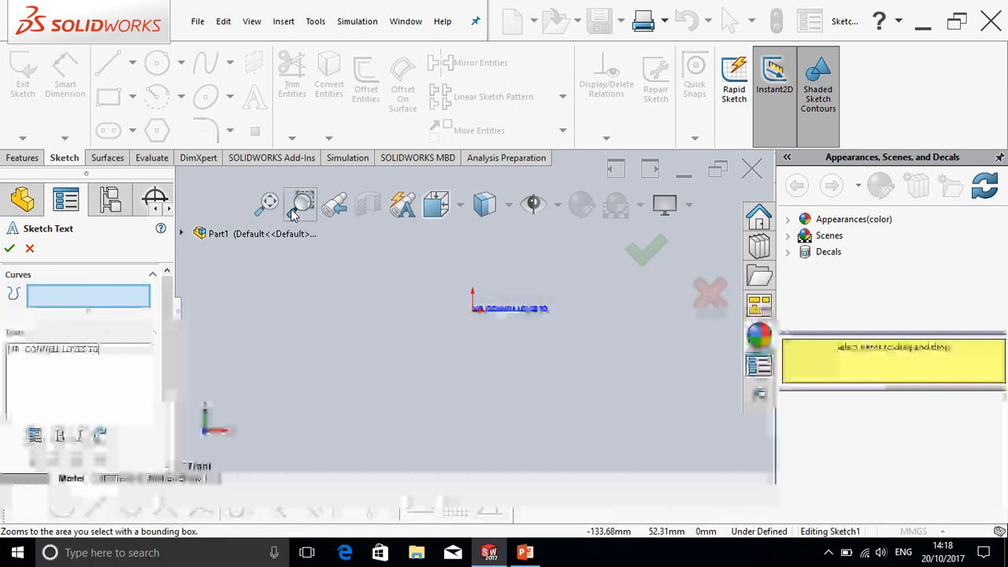
left_click(300, 205)
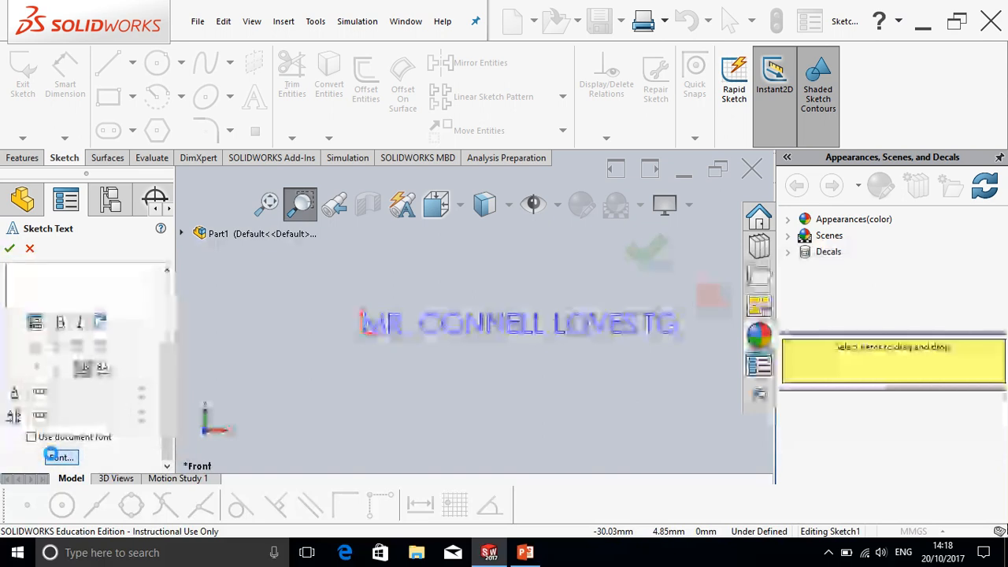
left_click(60, 457)
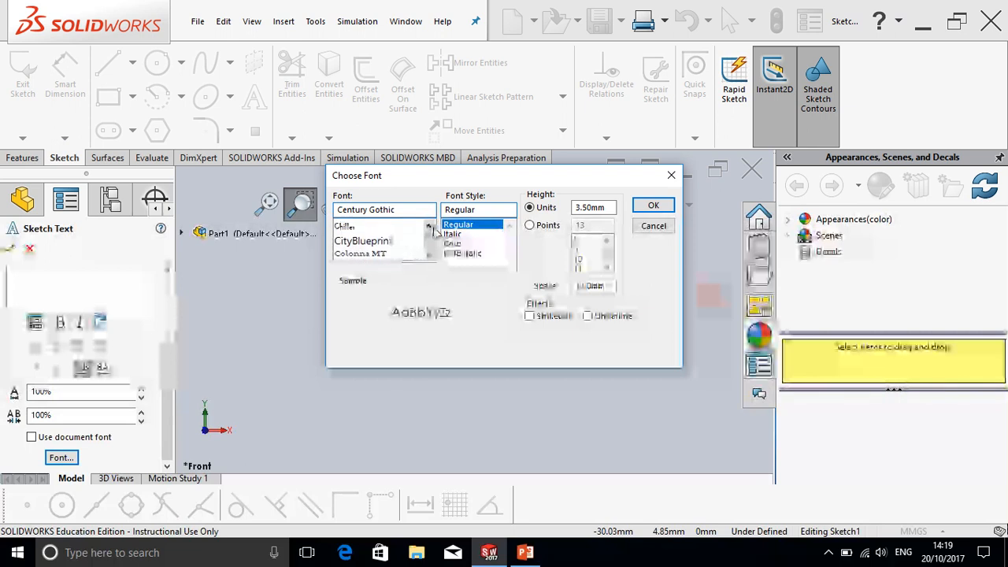
Step: Set the sketch text to the Chiller font at height 6 mm and accept it
left_click(347, 227)
type("6")
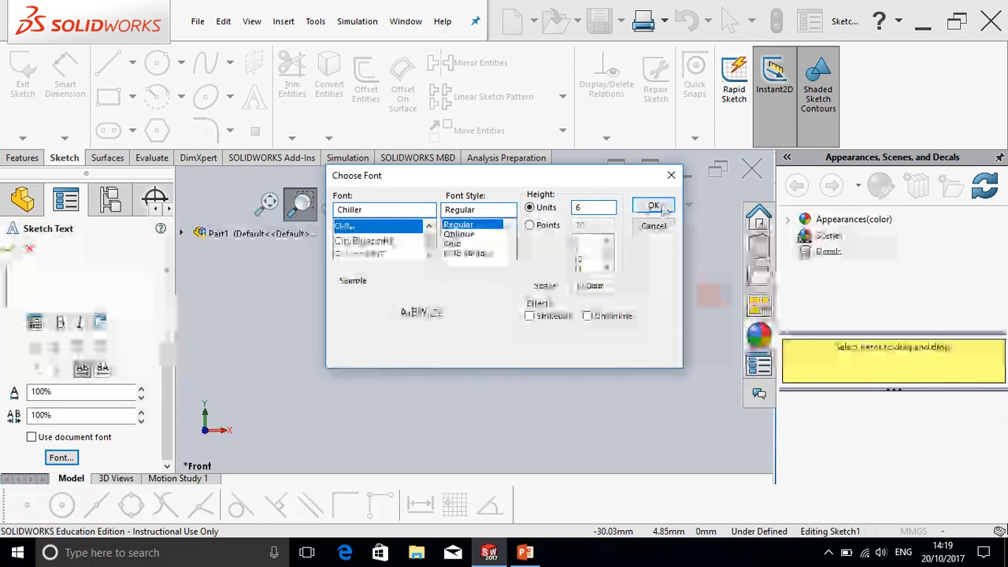
left_click(652, 205)
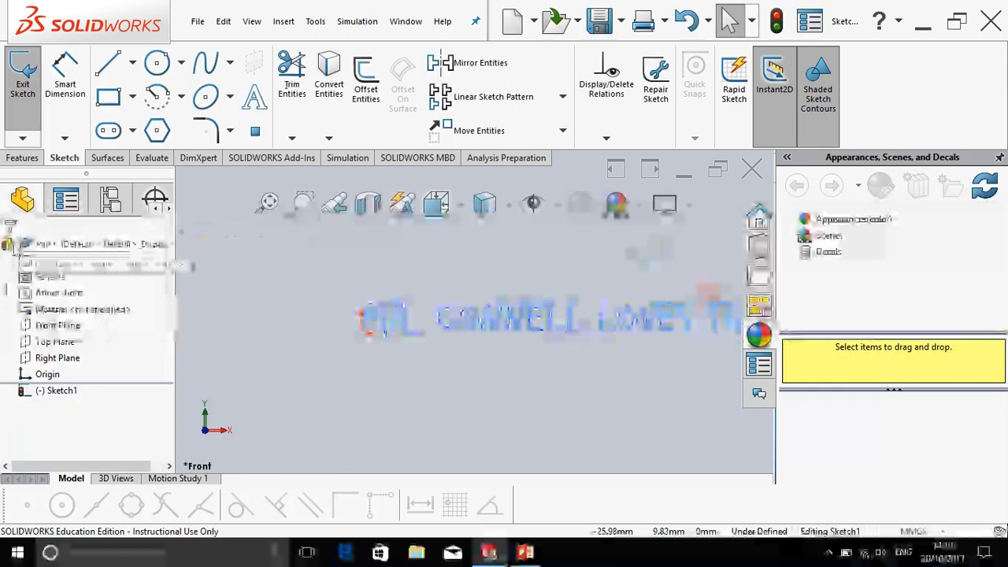
Step: Restyle the sketch text 'MR. CONNELL LOVES TG' into a plain sans-serif font
left_click(22, 158)
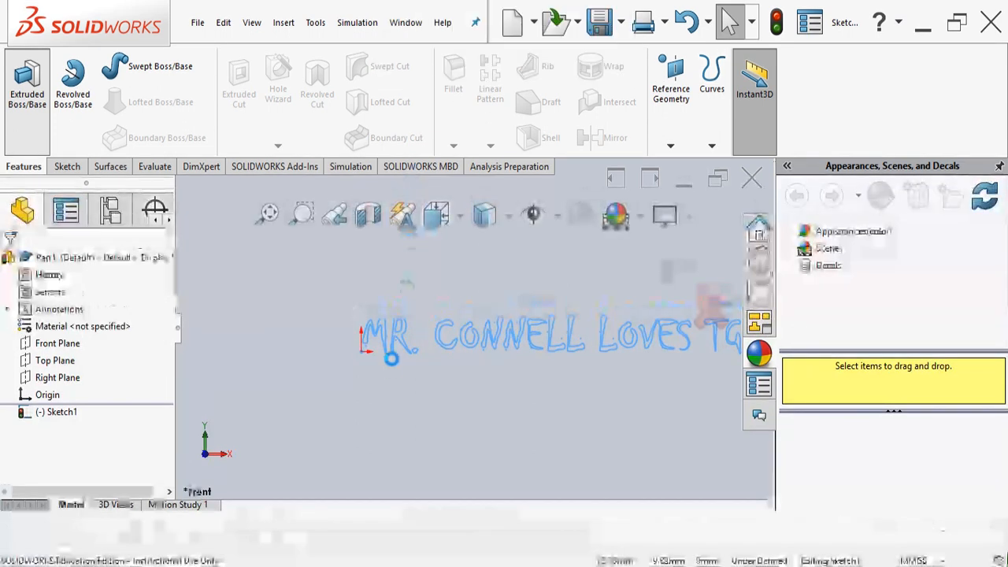
left_click(788, 230)
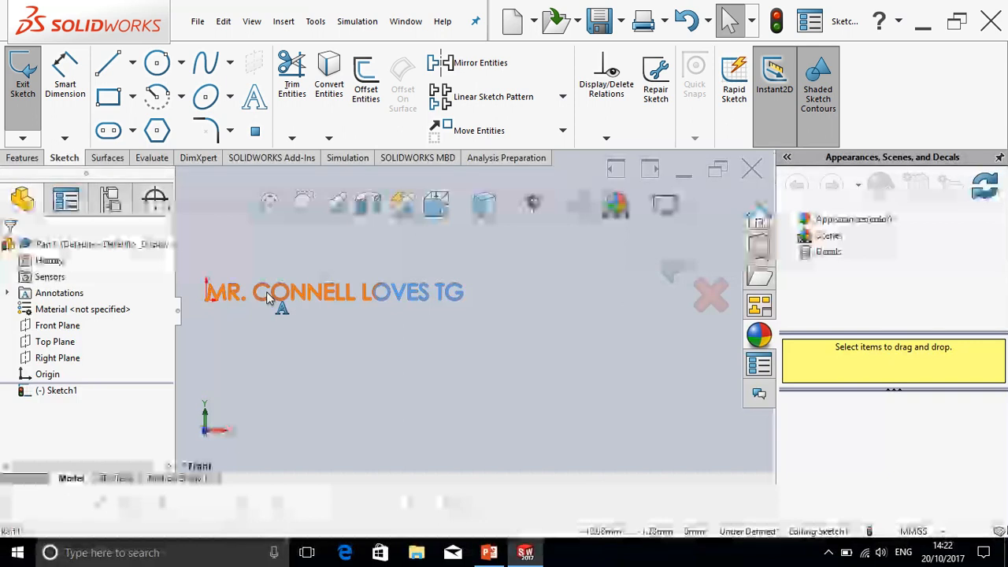
left_click(268, 291)
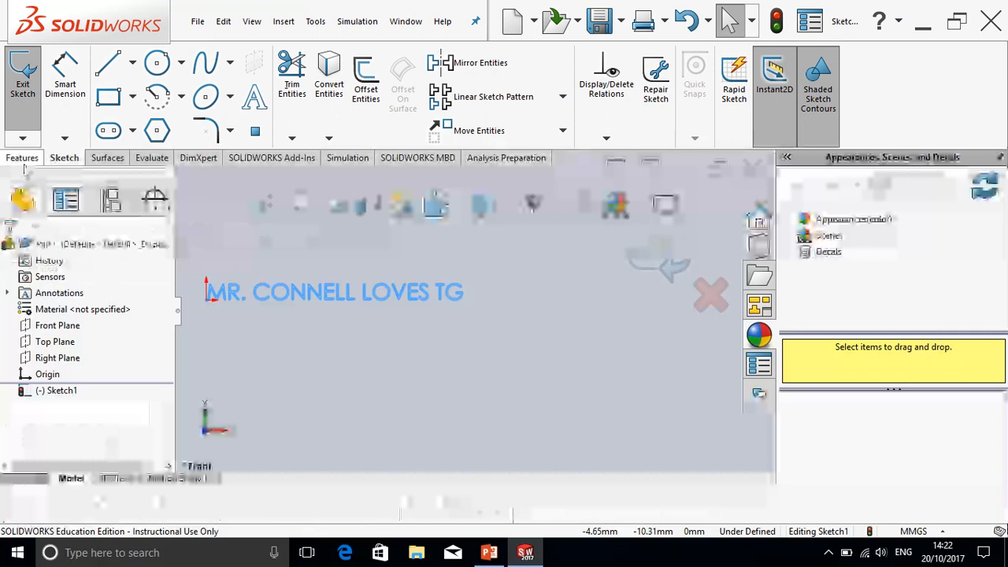
left_click(22, 158)
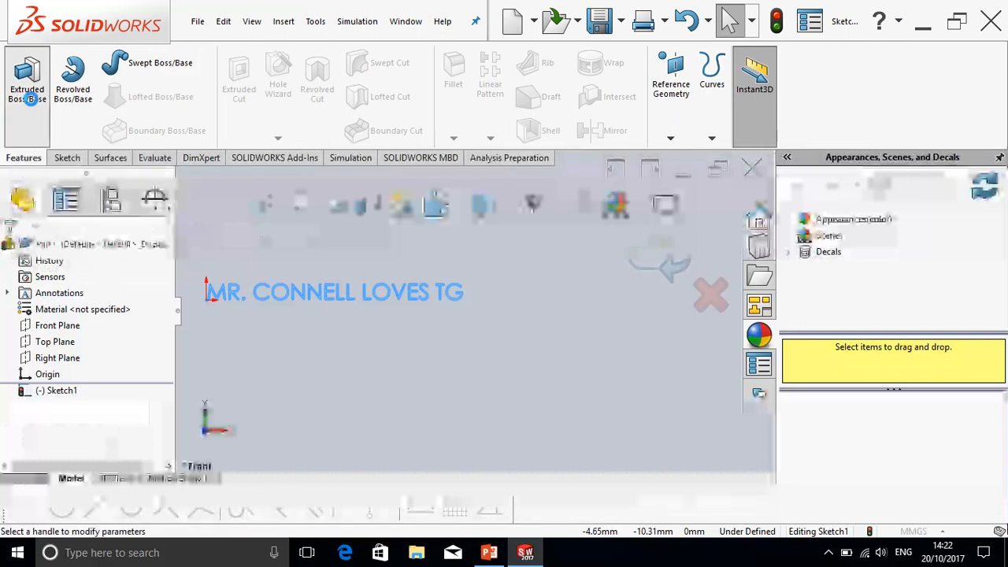
Step: Extrude the sketch text into raised 3D letters, giving 17 solid bodies
left_click(27, 75)
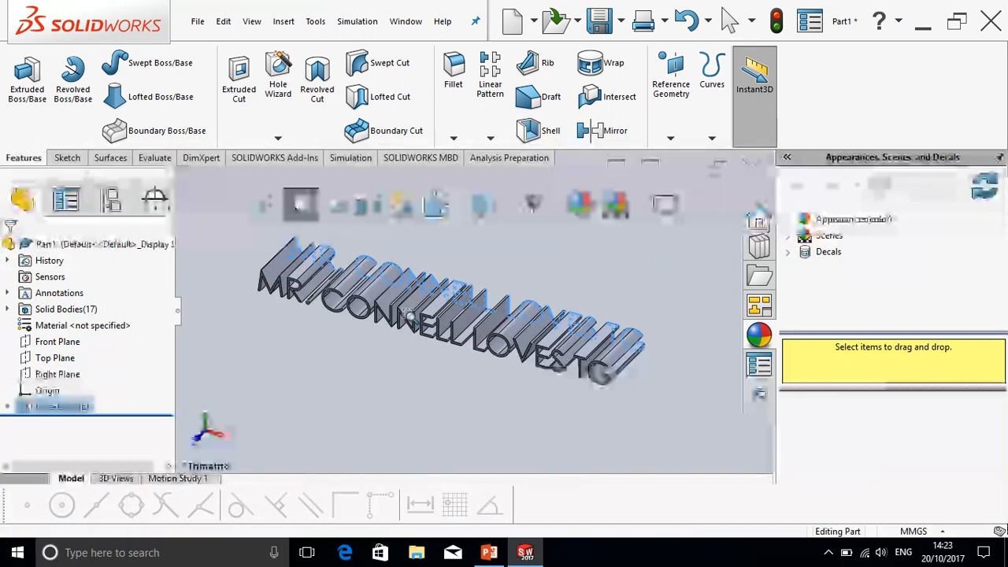
mouse_move(301, 205)
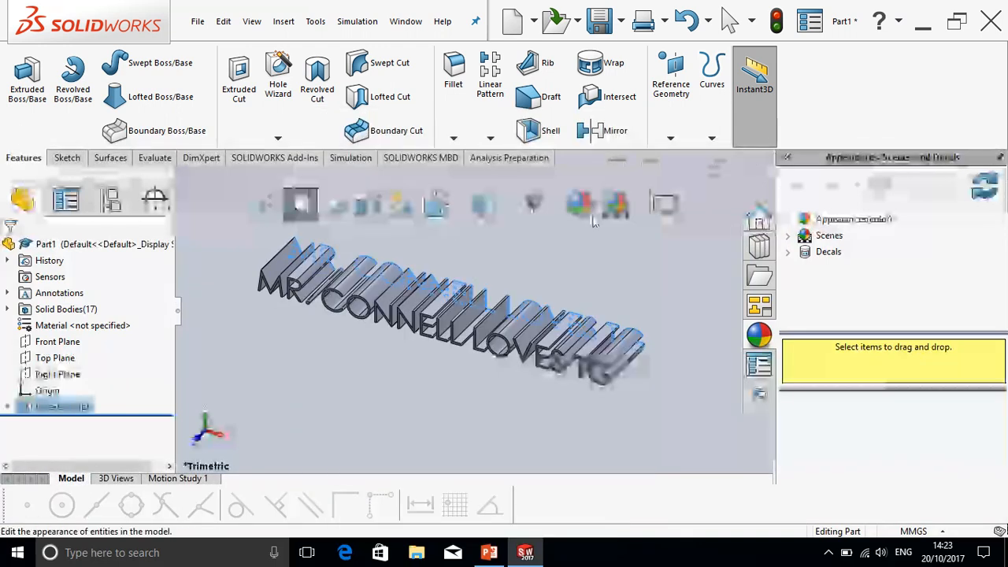
mouse_move(581, 205)
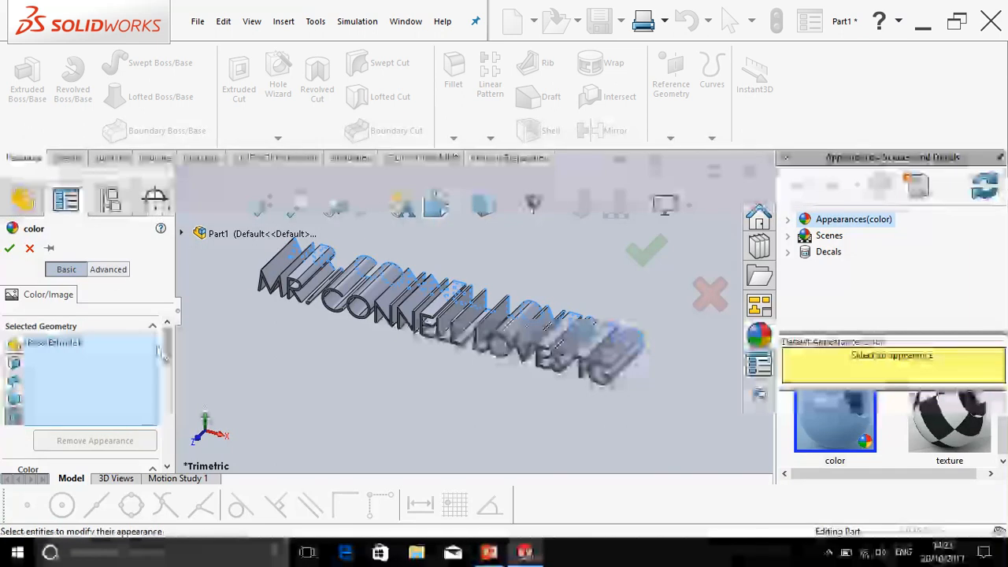
Step: Start editing the appearance of the extruded letters
left_click(108, 270)
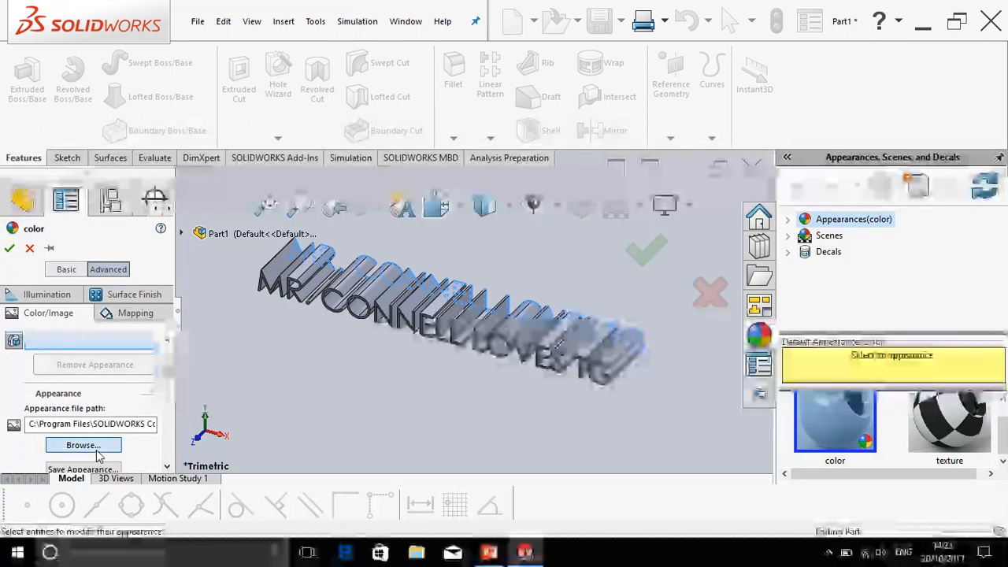
Step: Load 'unfinished american beech.p2m' from organic > wood > beech onto the letters
left_click(82, 444)
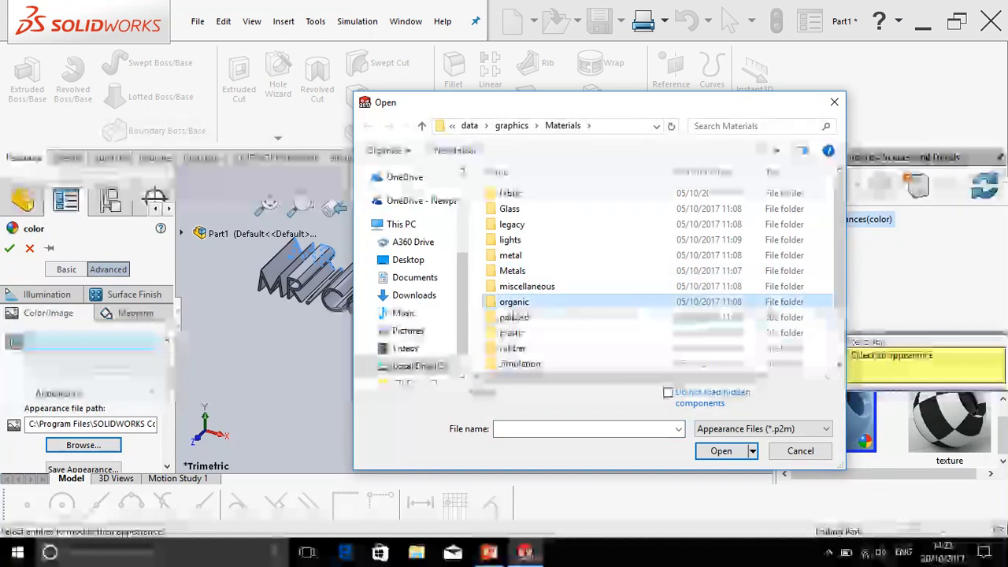
double_click(514, 303)
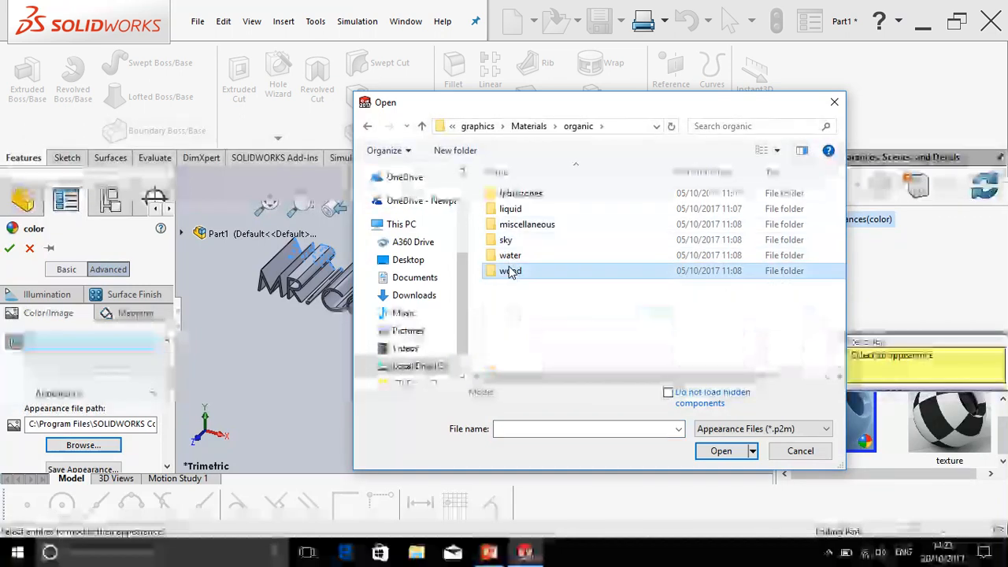
double_click(510, 271)
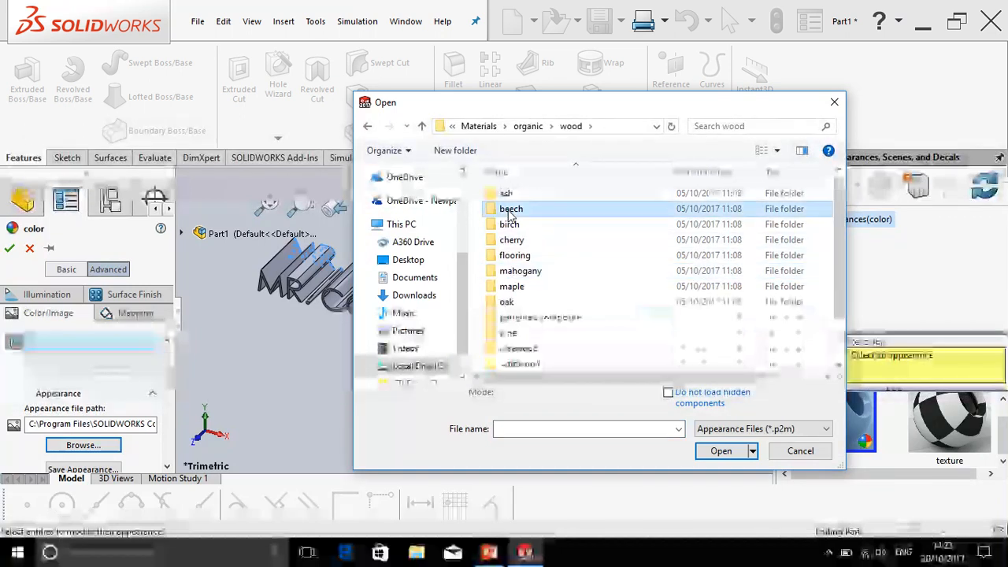
double_click(511, 208)
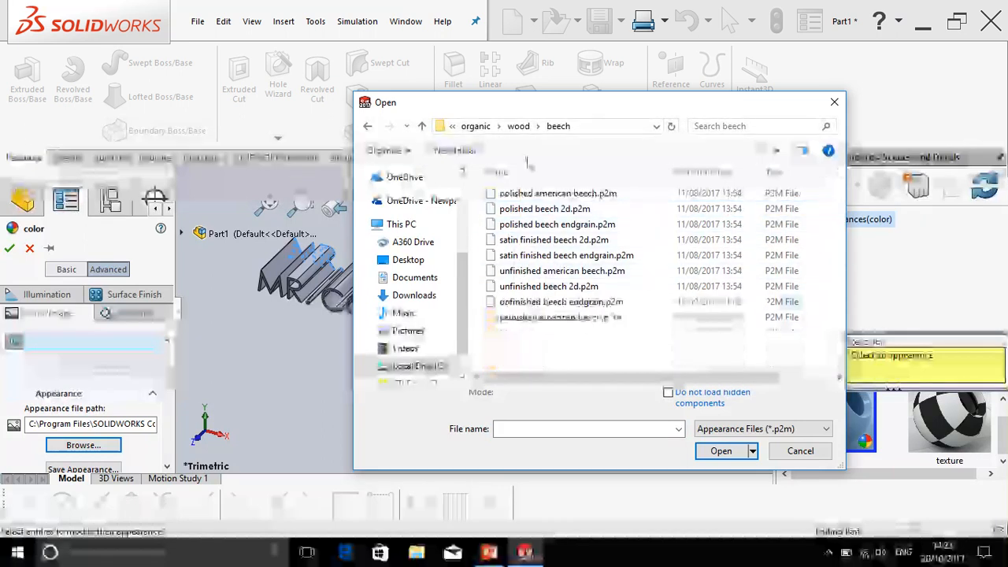
left_click(561, 271)
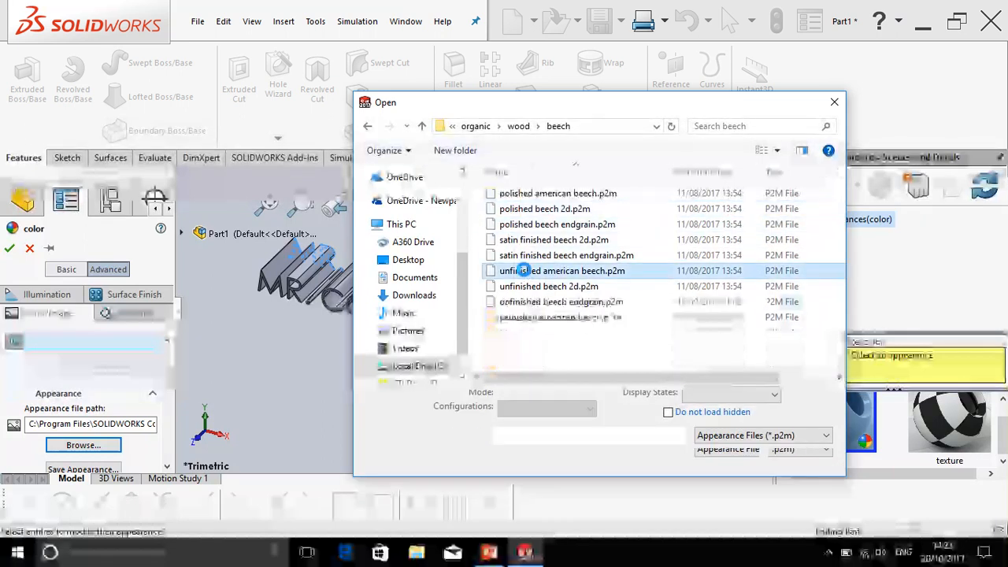
right_click(561, 271)
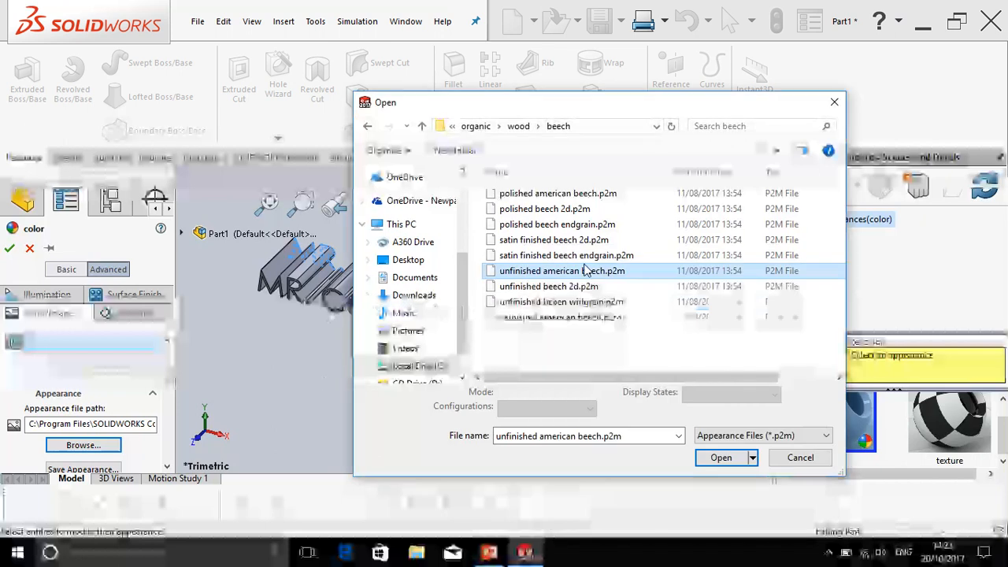
left_click(720, 457)
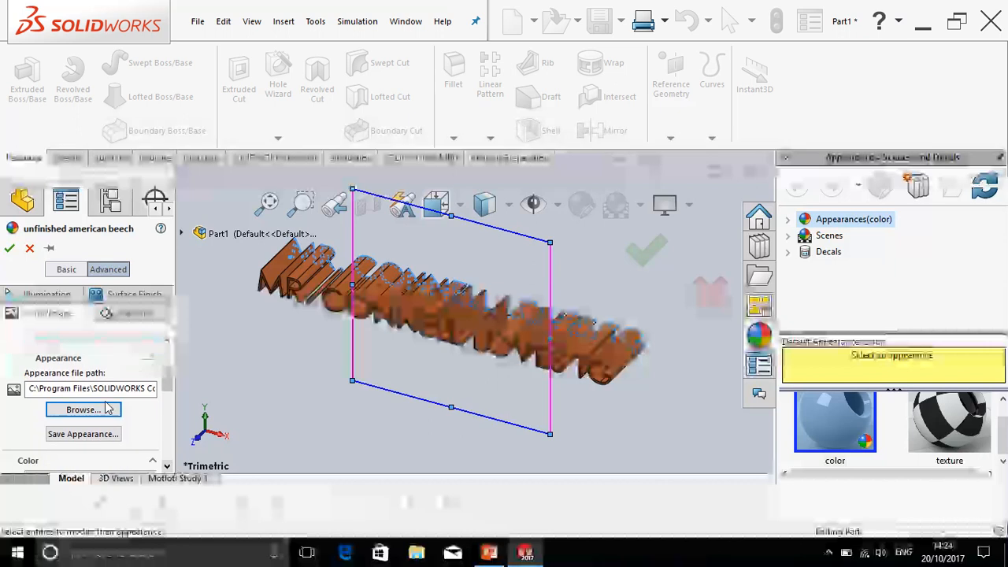
Step: Replace the beech with 'polished rosewood endgrain.p2m' from organic > wood > rosewood
left_click(82, 409)
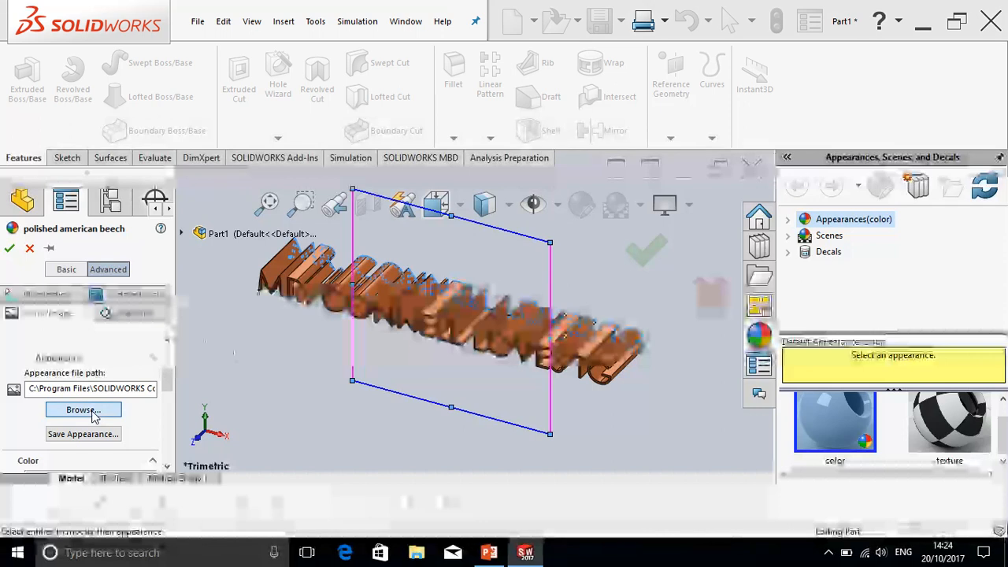
left_click(82, 410)
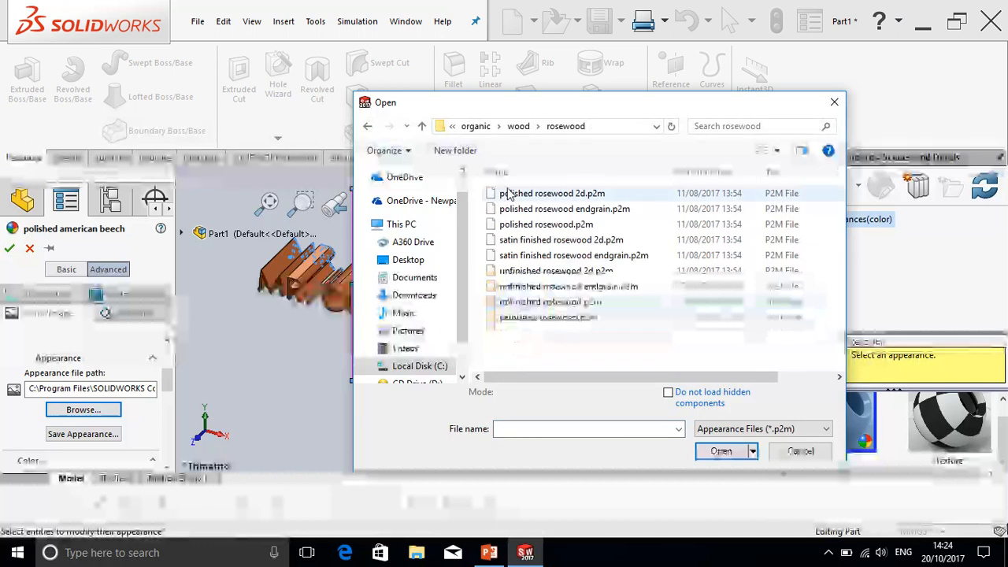
right_click(545, 224)
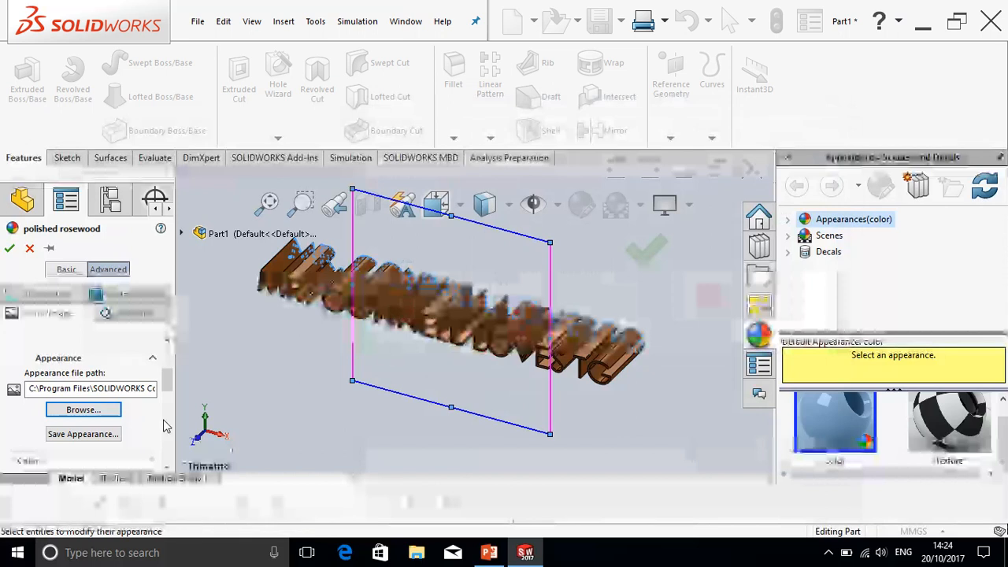
left_click(82, 410)
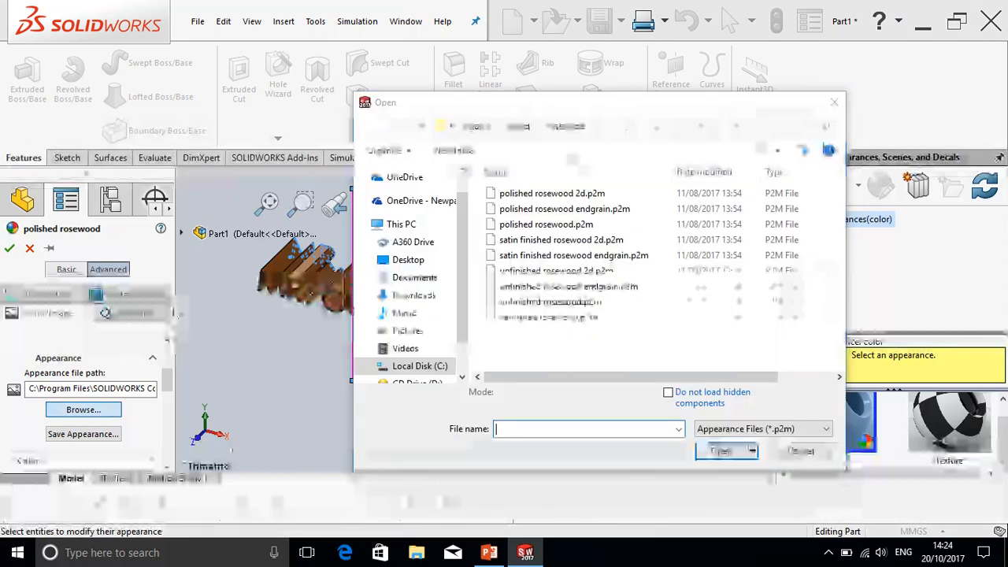
left_click(564, 208)
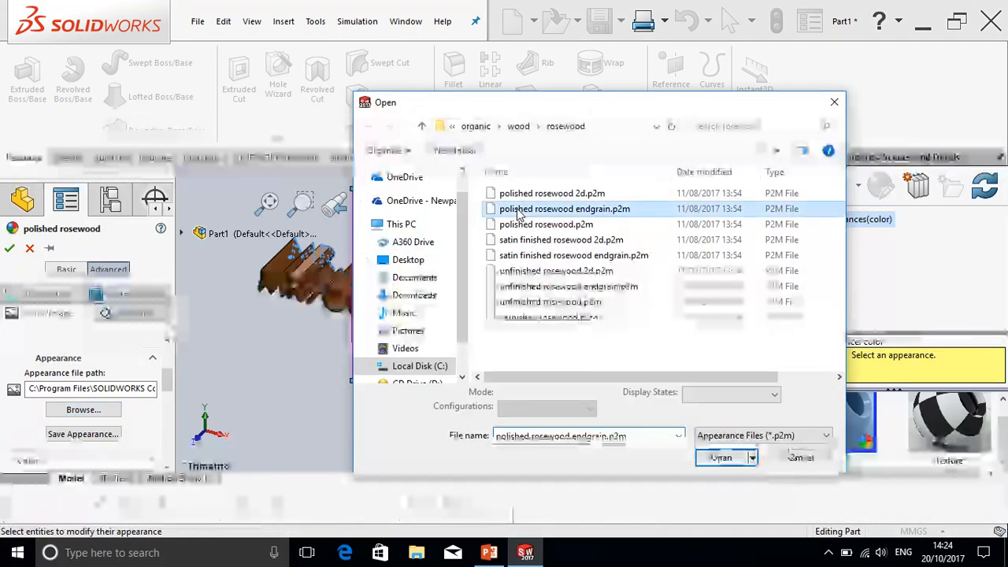
left_click(722, 456)
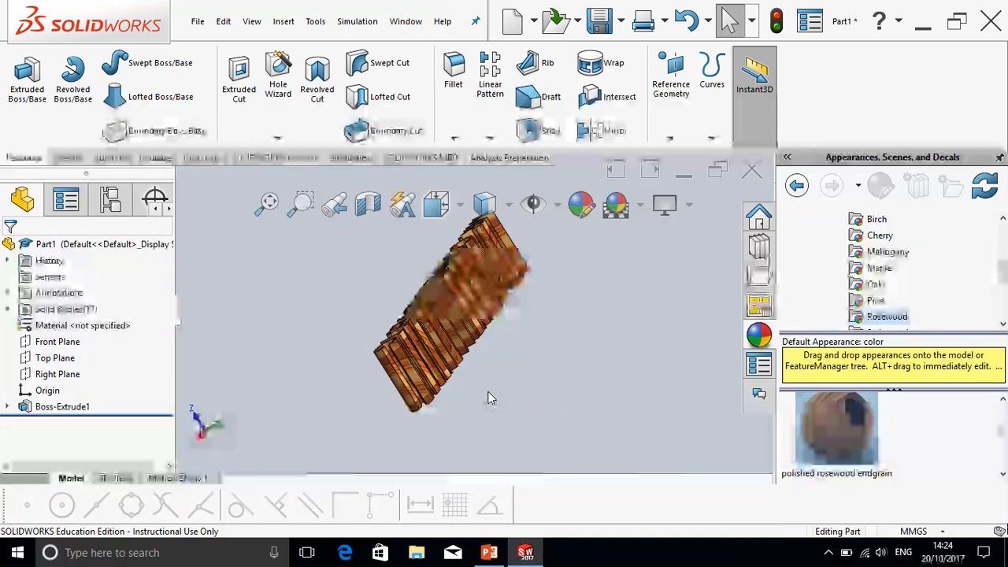
mouse_move(389, 96)
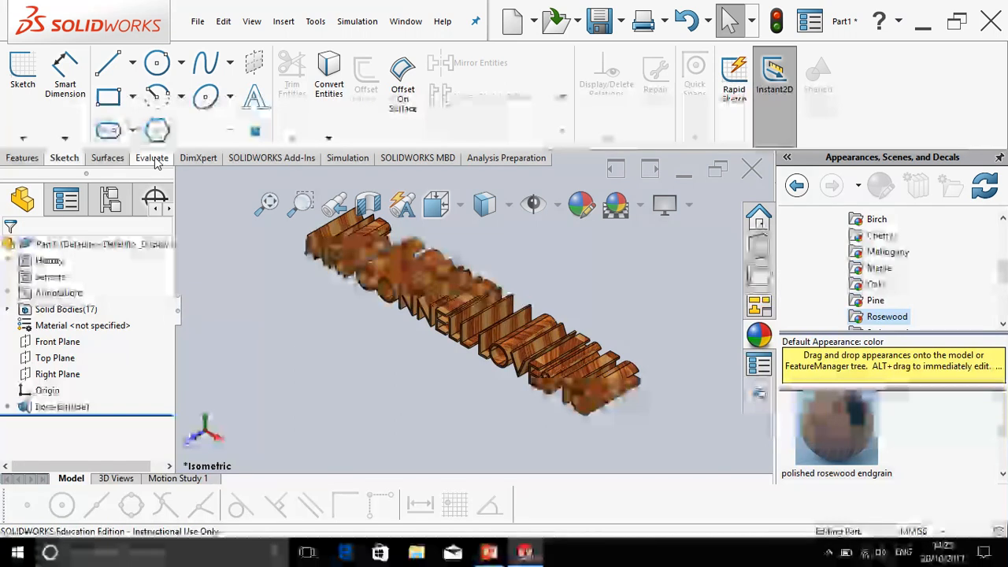
Step: Show a zebra-stripe surface analysis on the rosewood letters from the Evaluate tools
left_click(151, 158)
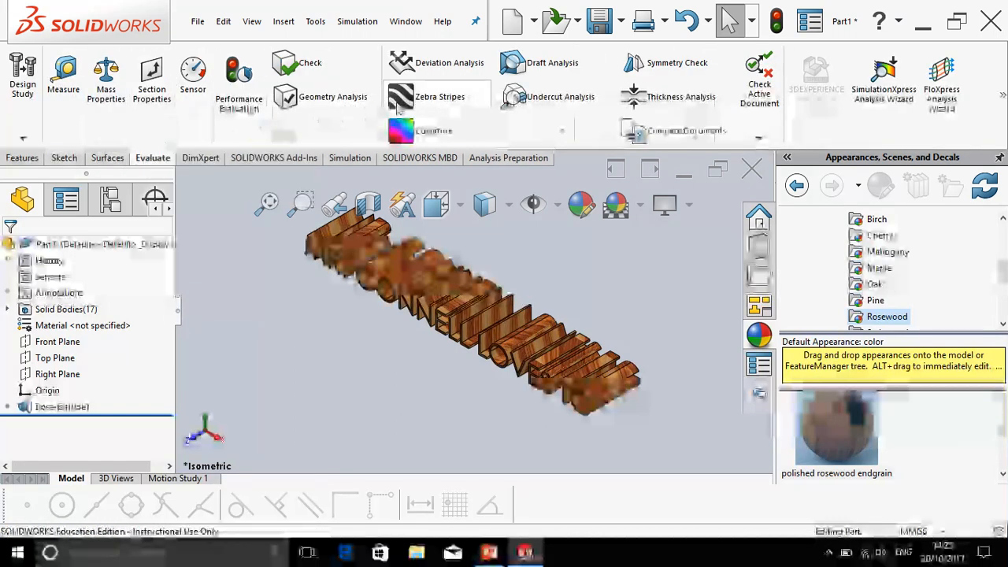
left_click(440, 96)
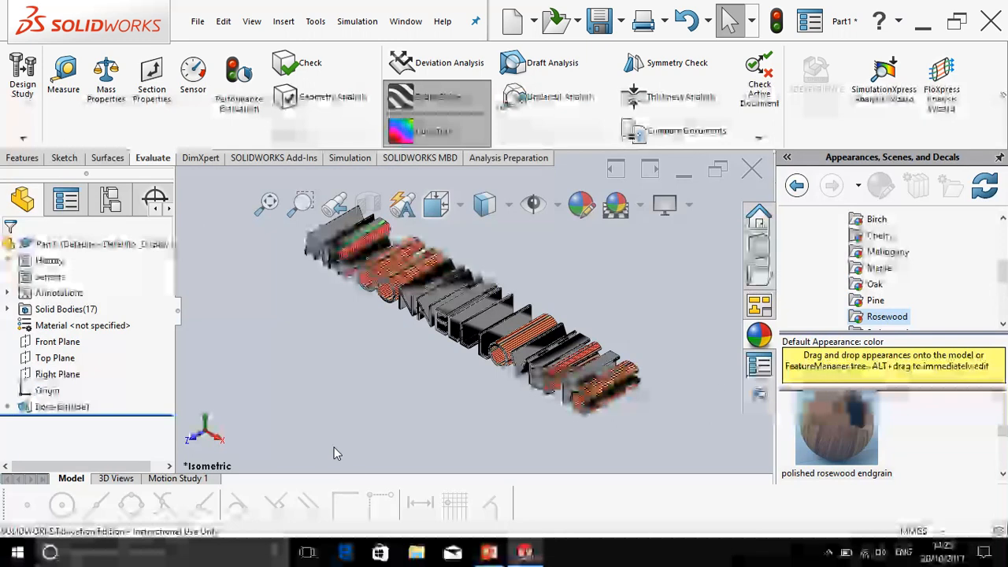
mouse_move(485, 204)
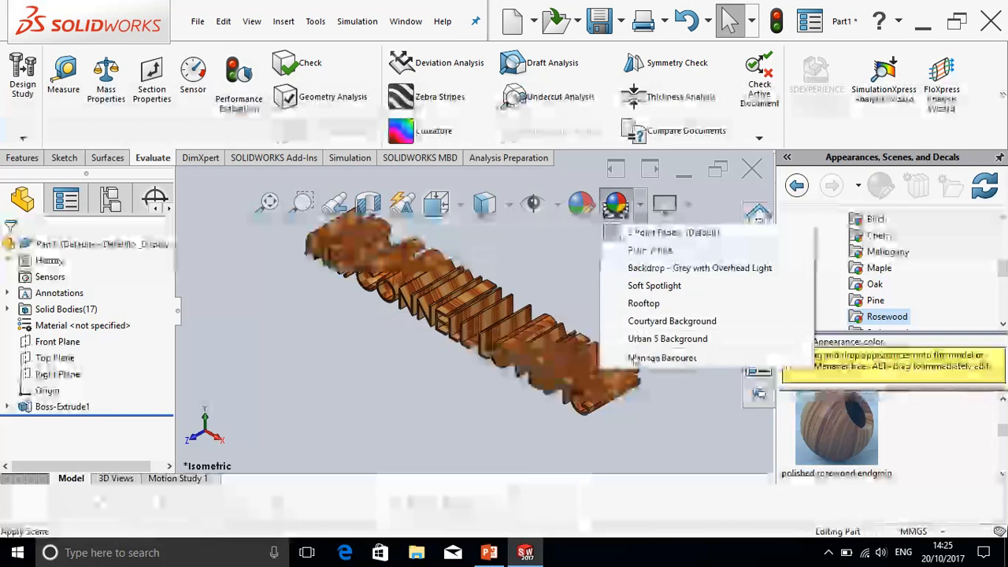
Step: Pick a snowy woodland Landscape scene in Manage Favorites and apply it as the background
left_click(661, 357)
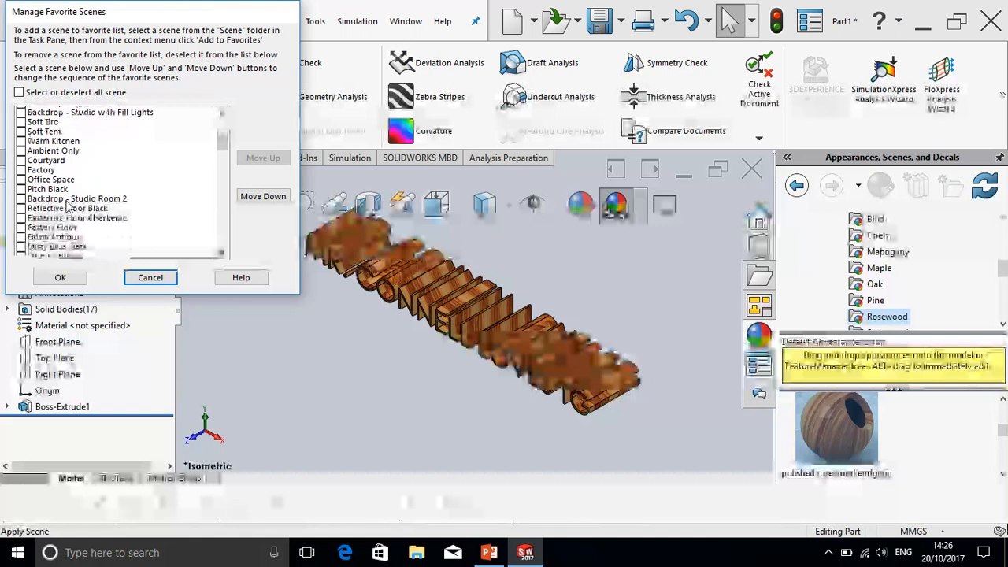
left_click(77, 199)
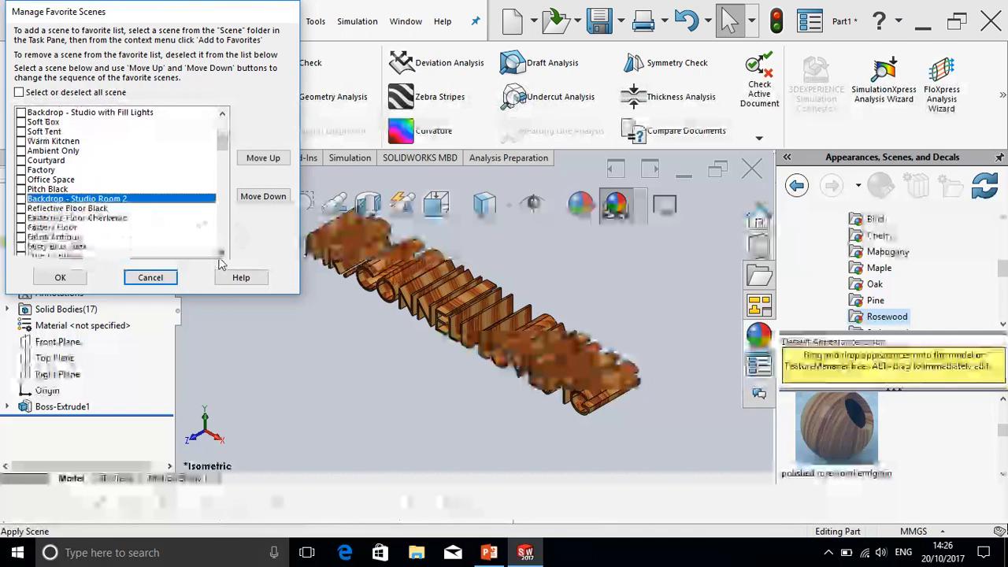
right_click(223, 260)
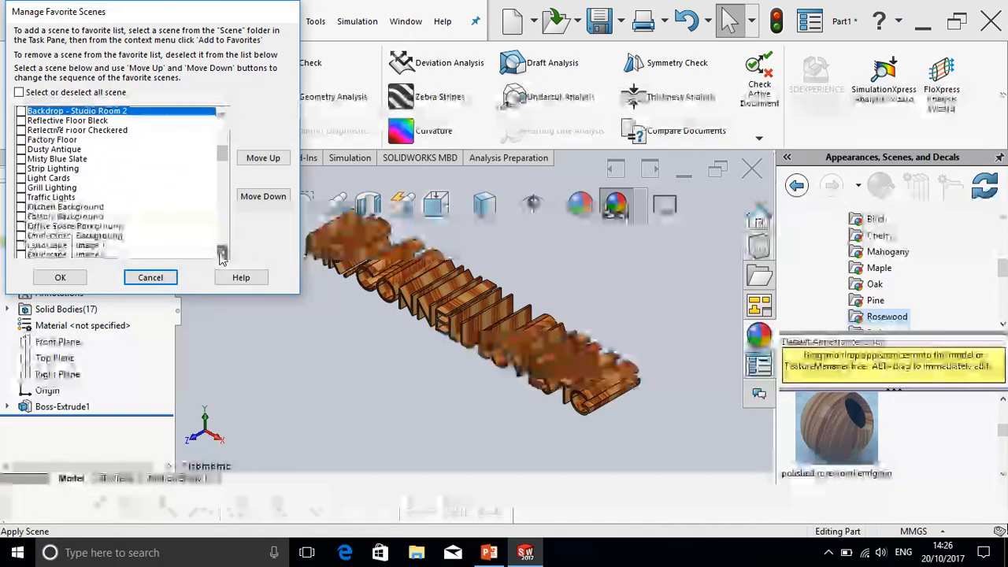
scroll("down", 3)
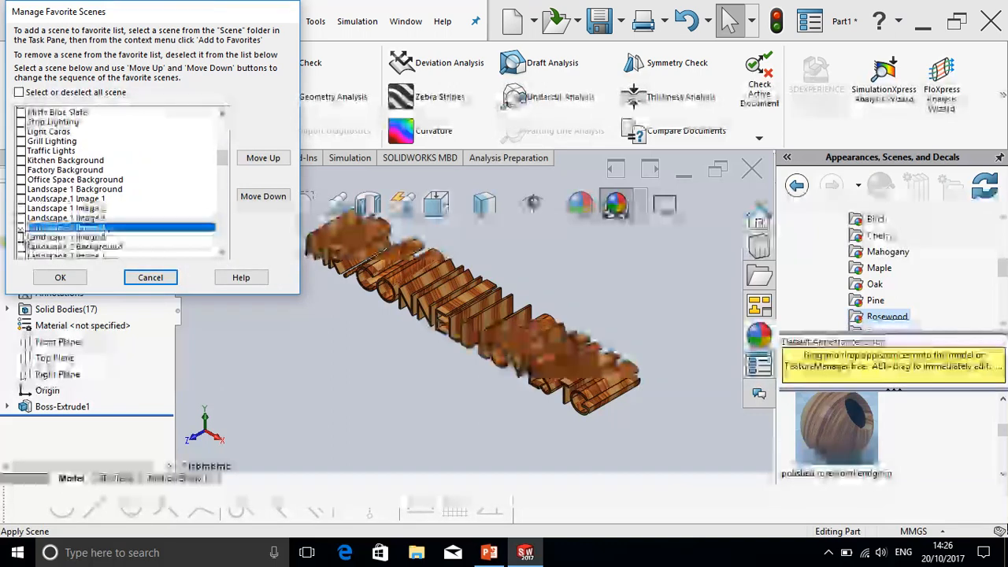
left_click(151, 277)
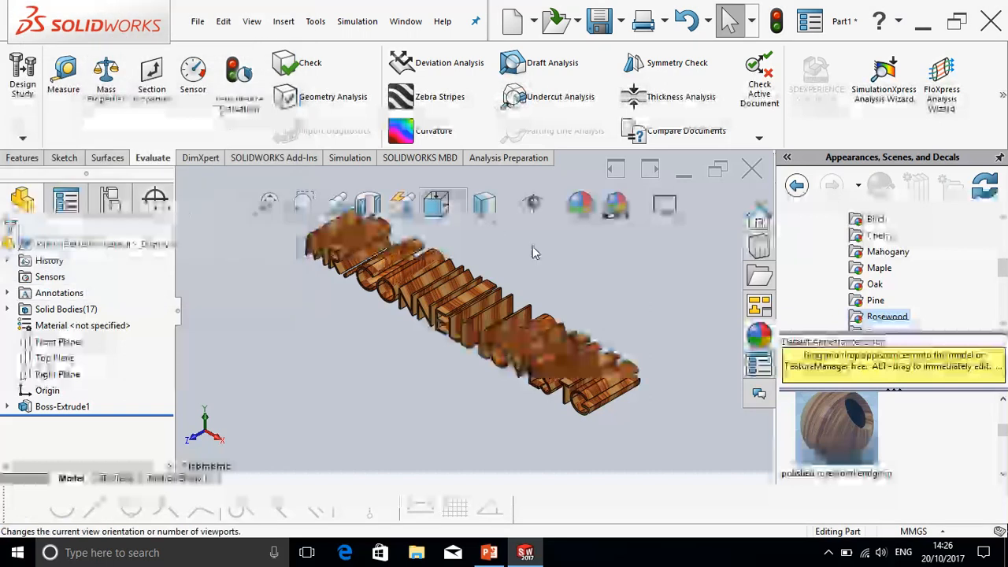
left_click(616, 204)
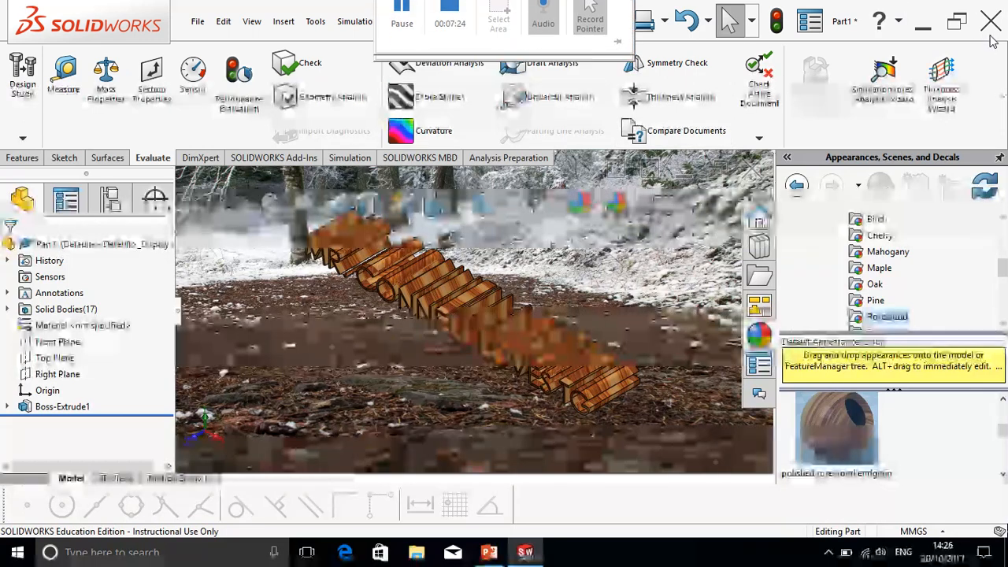
Step: Close the part and discard changes with Don't Save, returning to the desktop
left_click(991, 22)
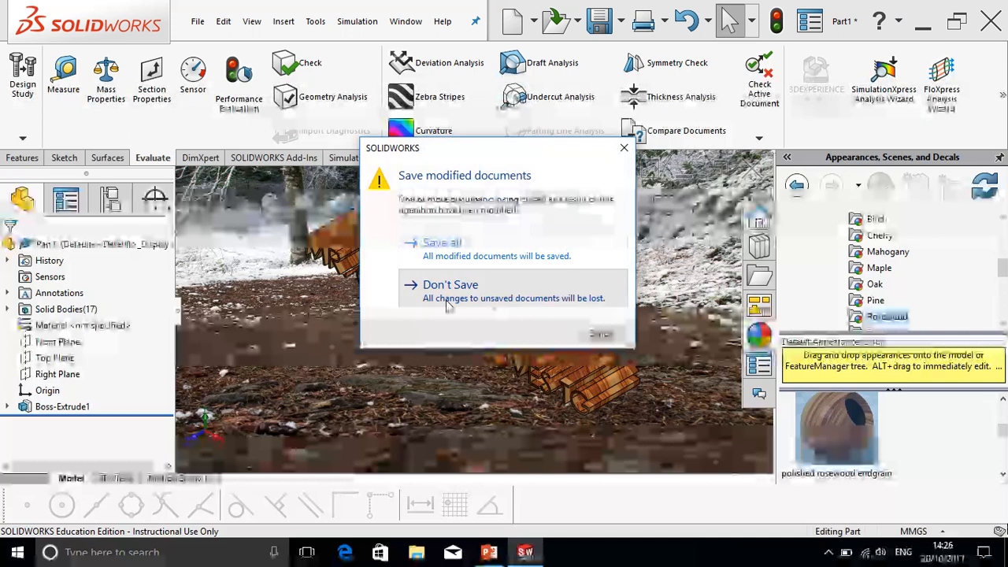
left_click(451, 284)
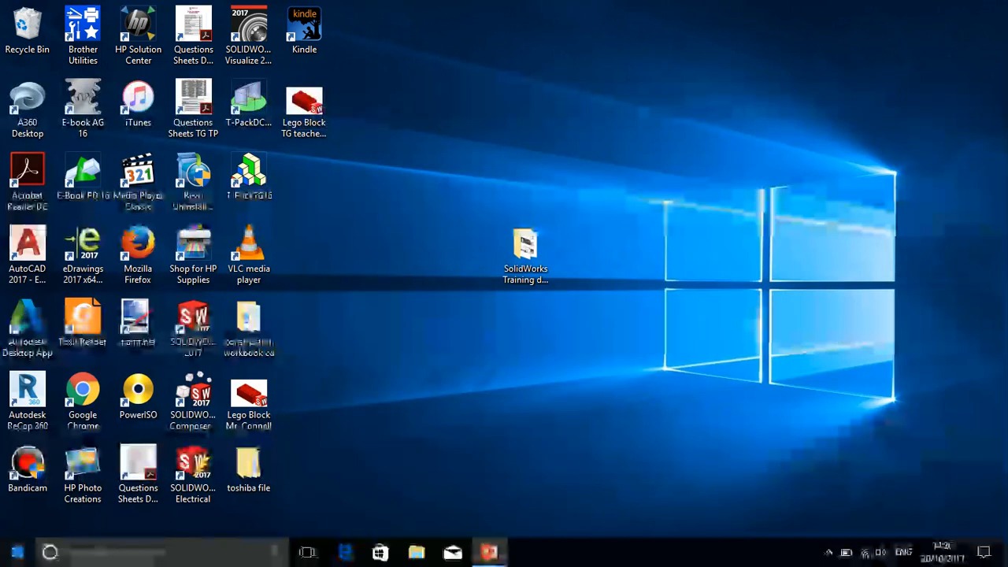
Step: Show the Start menu power options: Sleep, Shut down and Restart
left_click(15, 551)
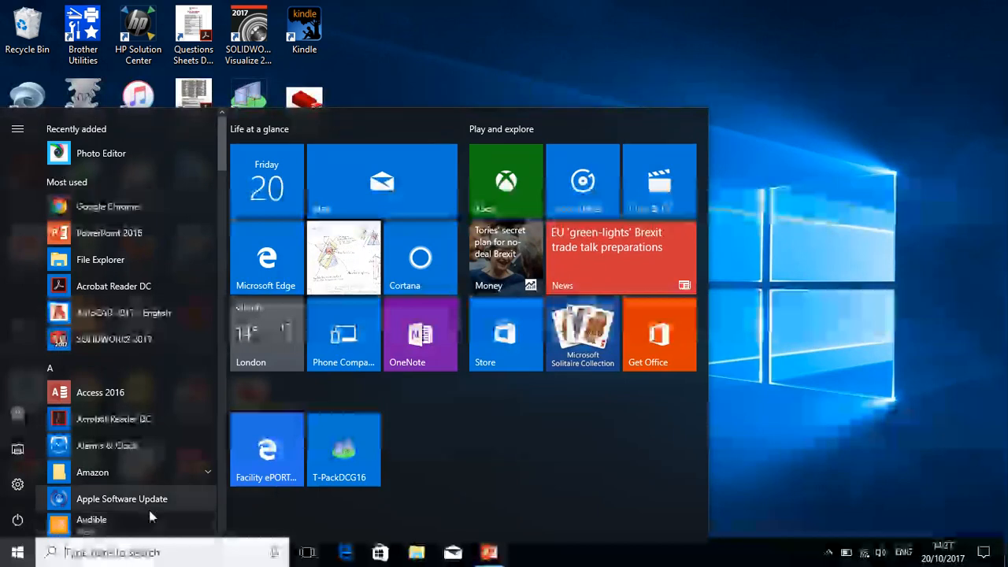
left_click(18, 520)
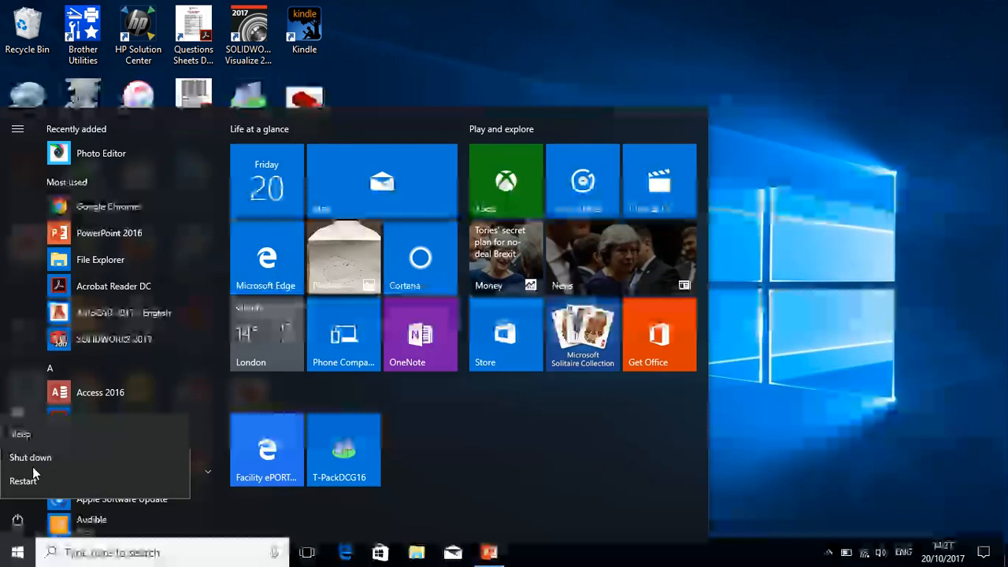